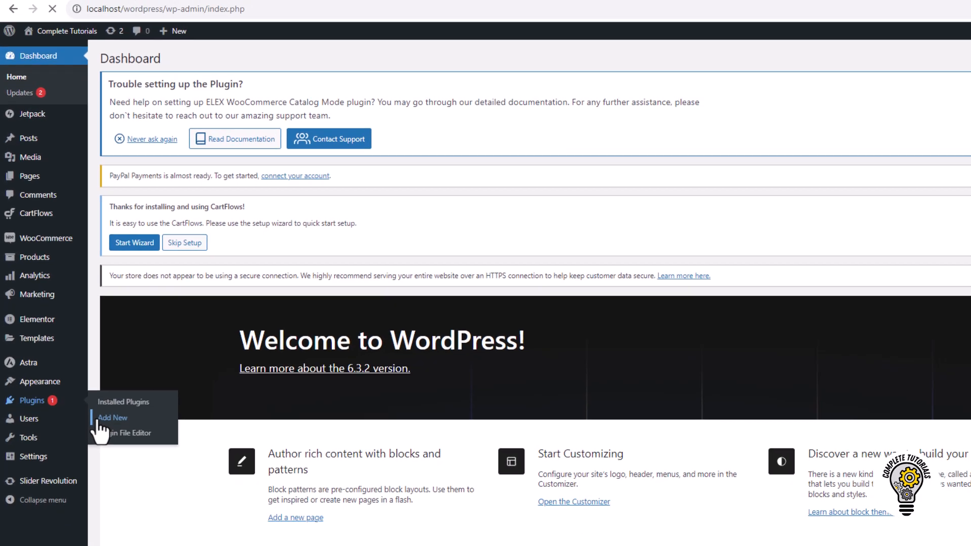
Go to the Add Plugins page from the Plugins menu in the admin sidebar.
click(113, 417)
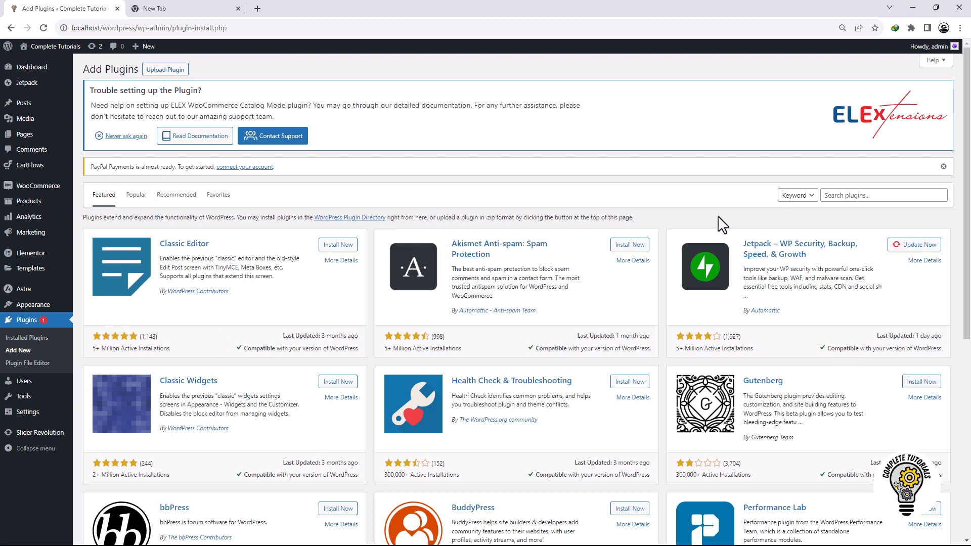
Search 'outranking', install the Outranking Plugin Options plugin and activate it.
text(outranking)
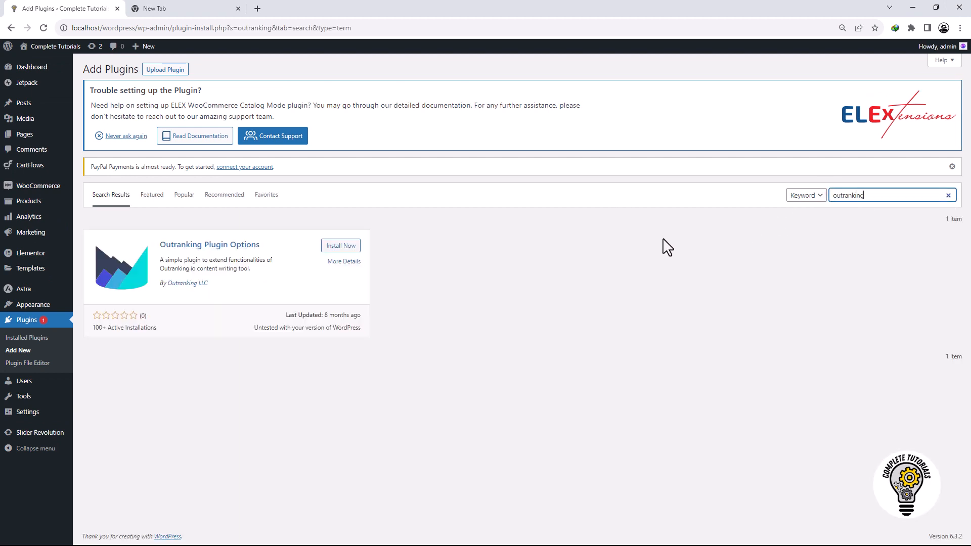
click(340, 245)
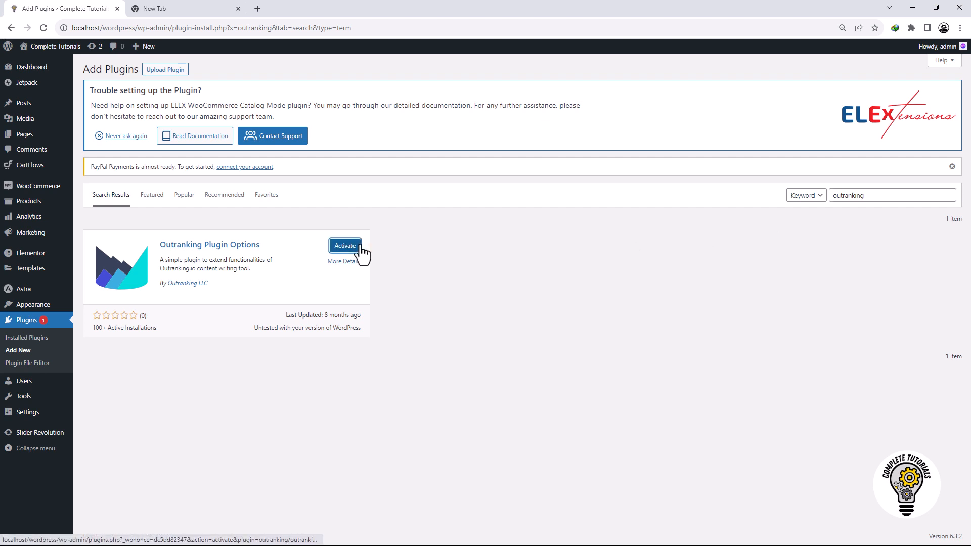
click(345, 244)
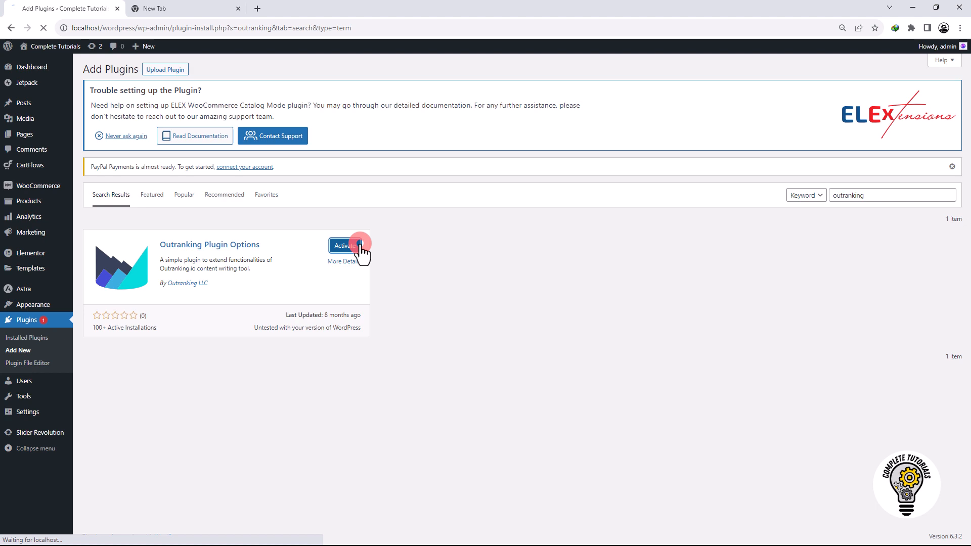
click(346, 245)
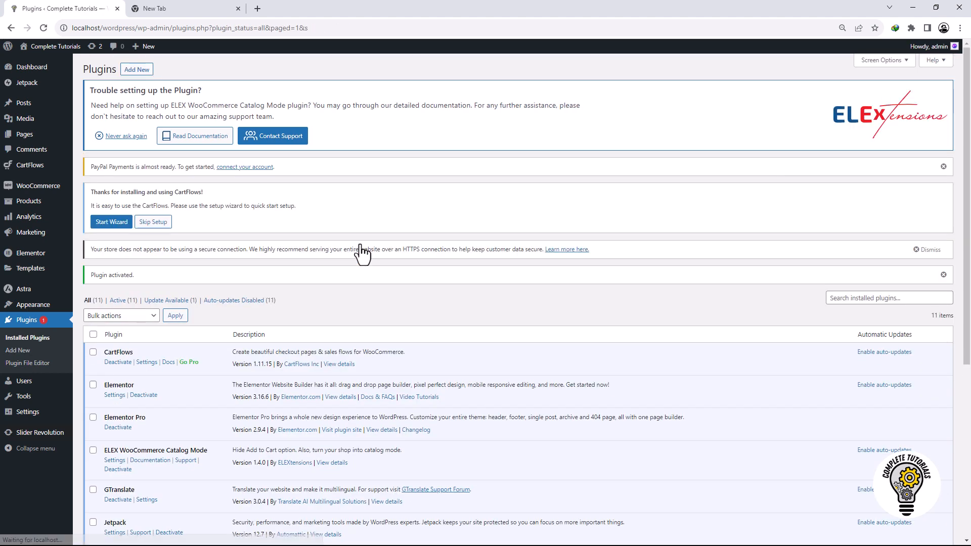
Check Outranking in the Installed Plugins list, then go to the Posts list.
scroll(down, 3)
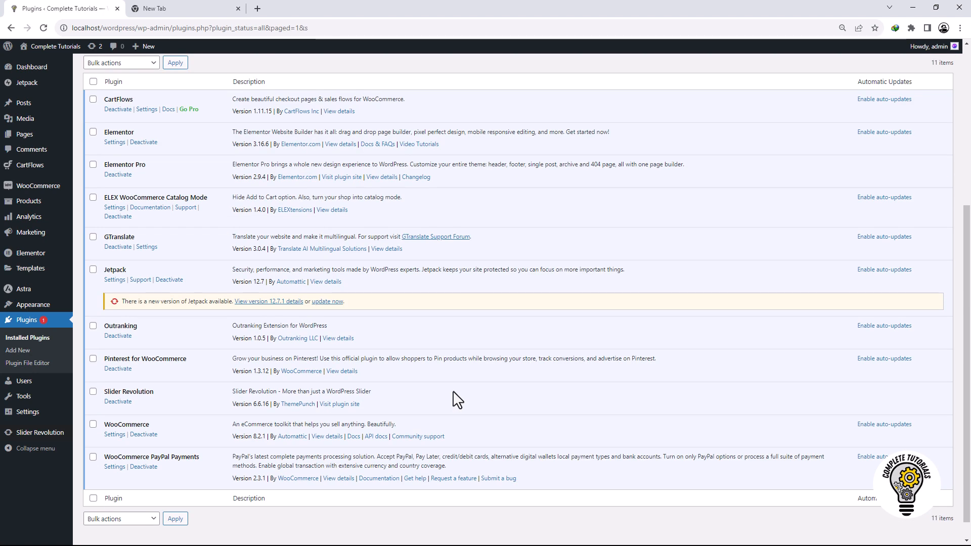
click(23, 104)
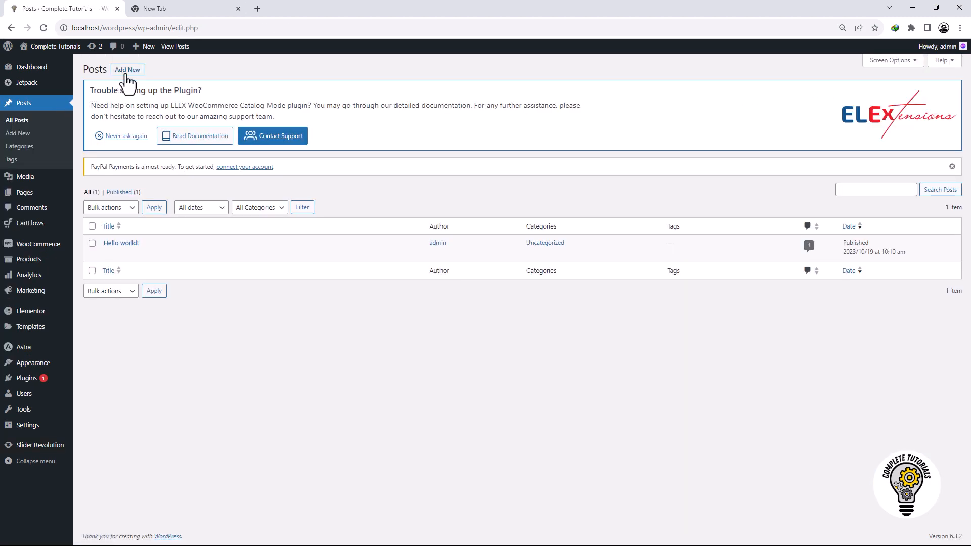
click(127, 69)
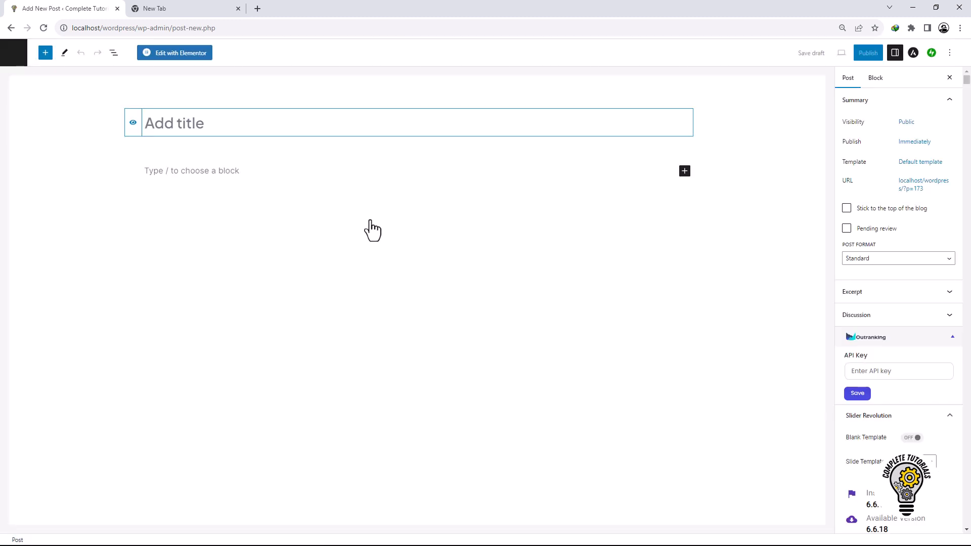
scroll(down, 3)
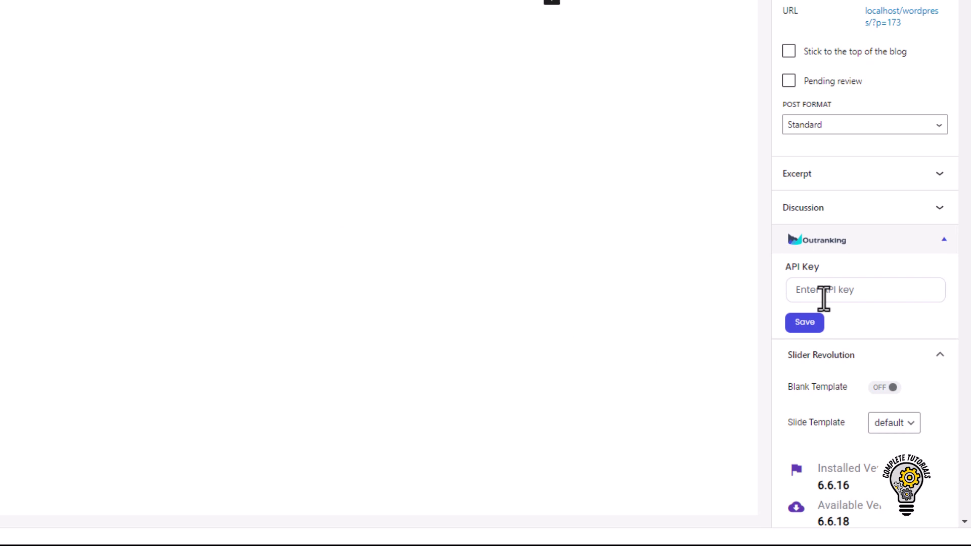
mouse_move(830, 296)
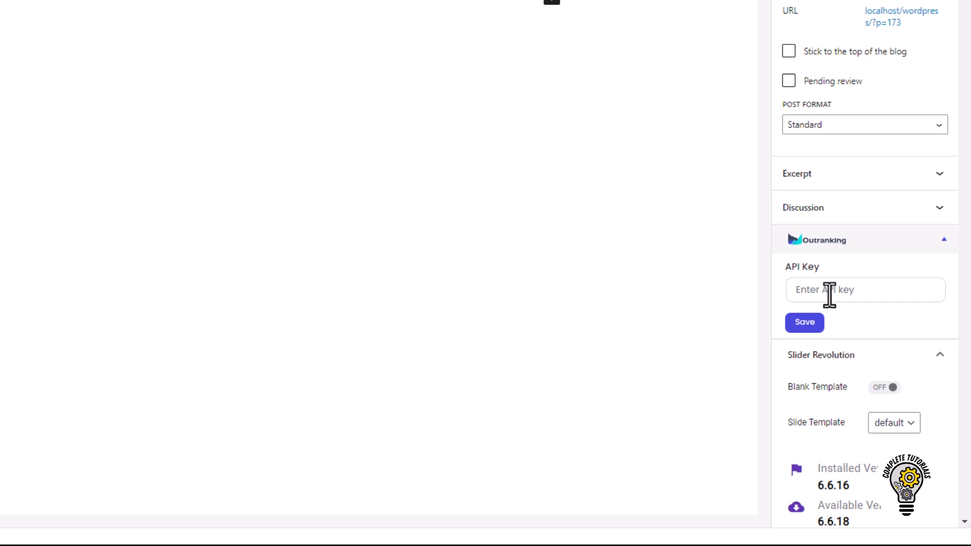
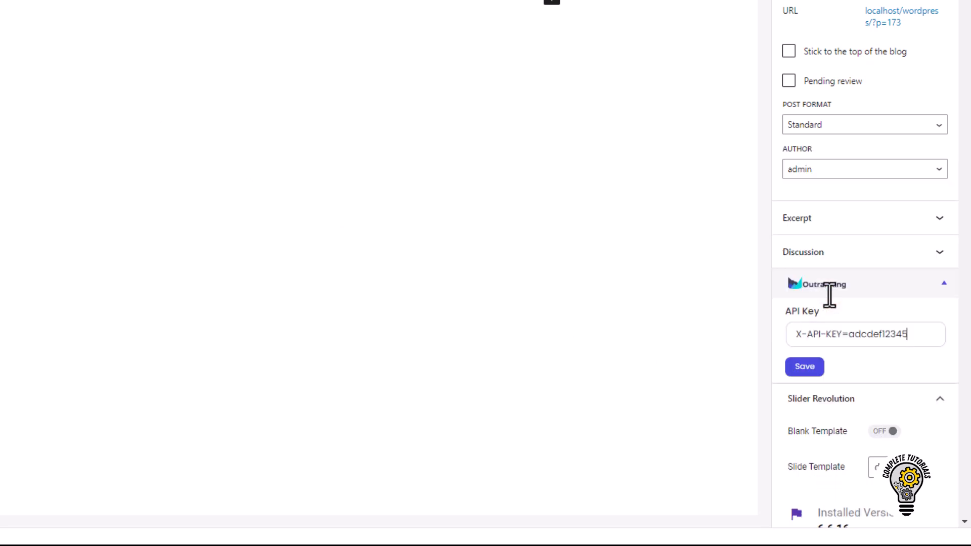
click(804, 366)
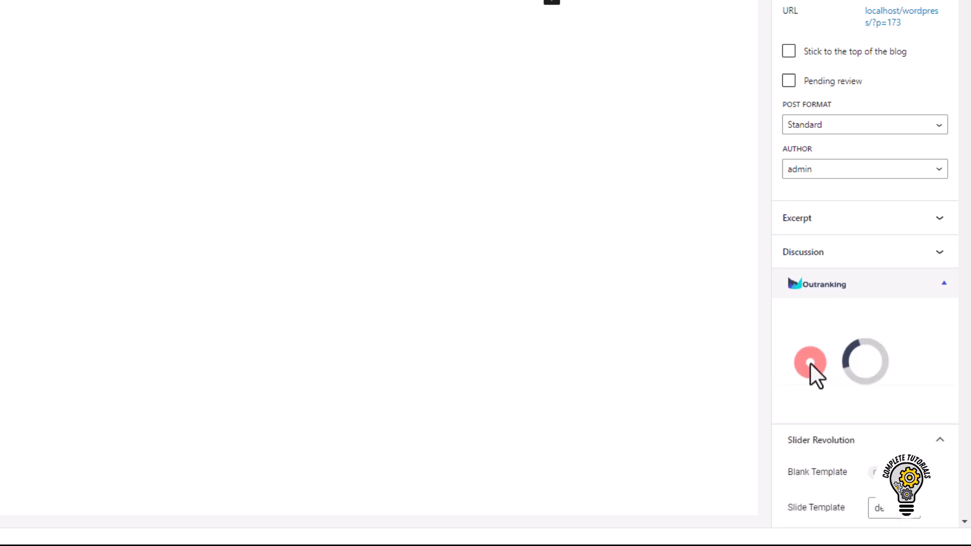